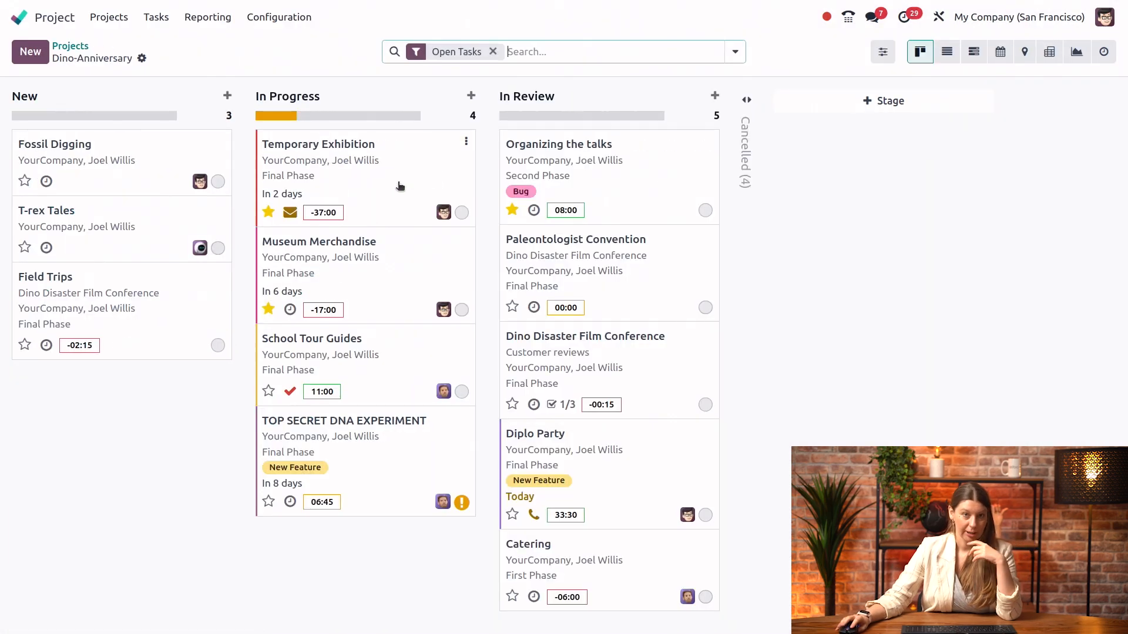
mouse_move(378, 254)
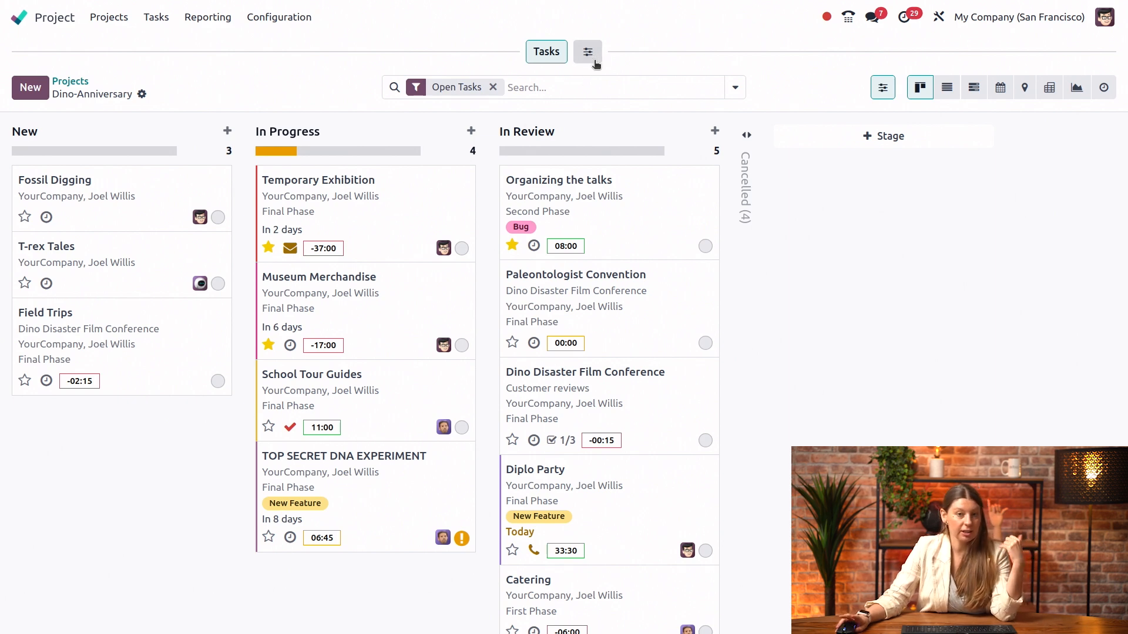
- Add Timesheets and Expenses as tabs beside Tasks in the project's top bar
left_click(587, 52)
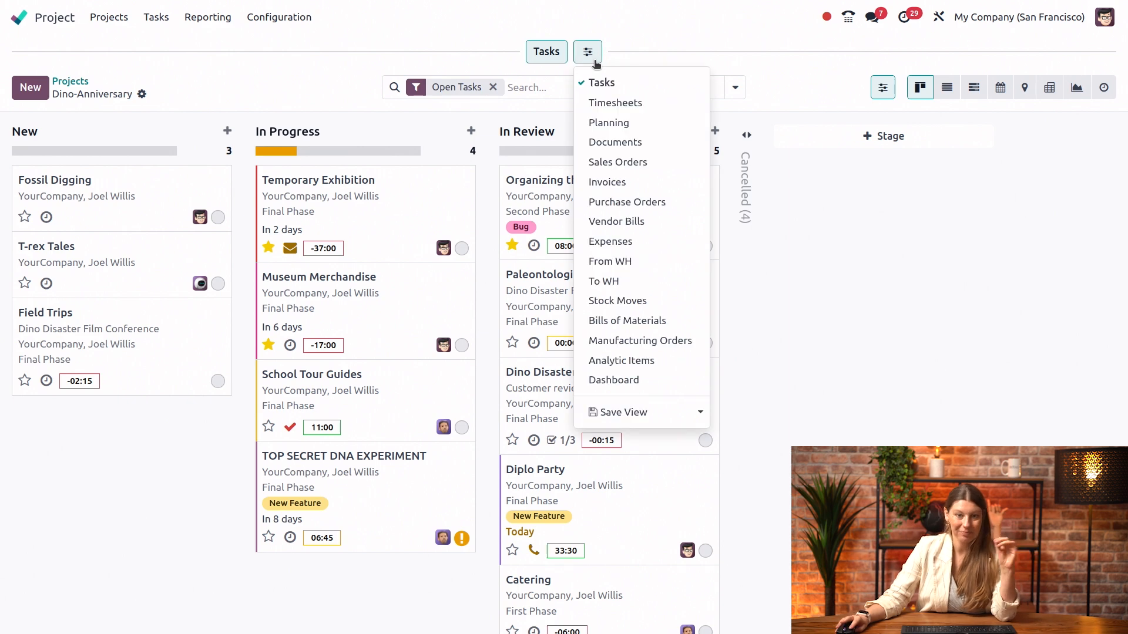
mouse_move(615, 68)
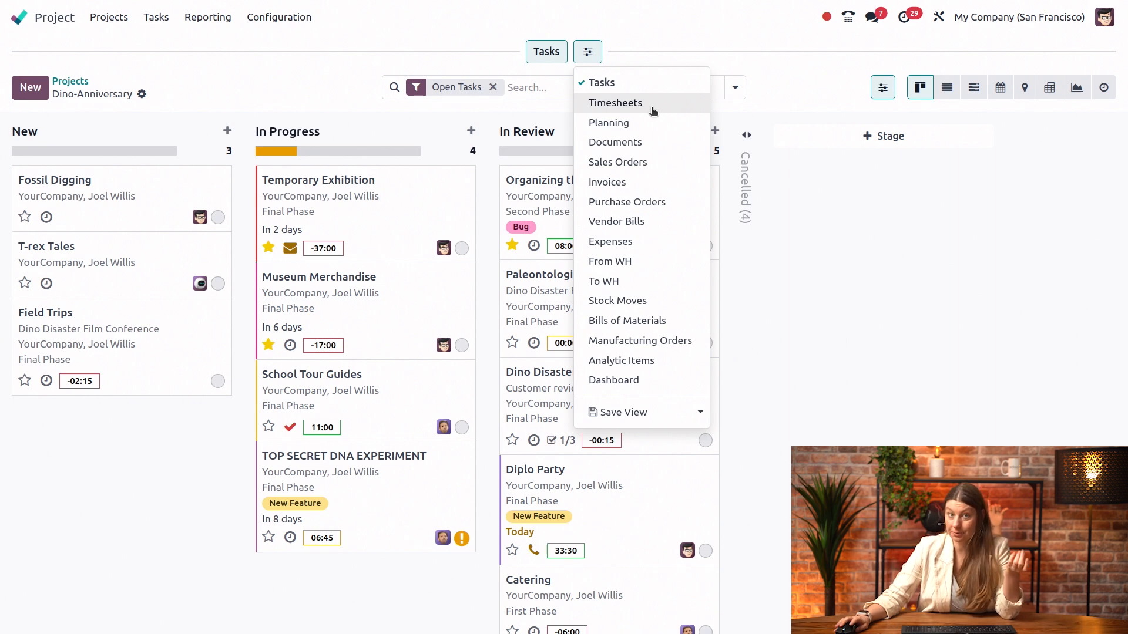
left_click(614, 103)
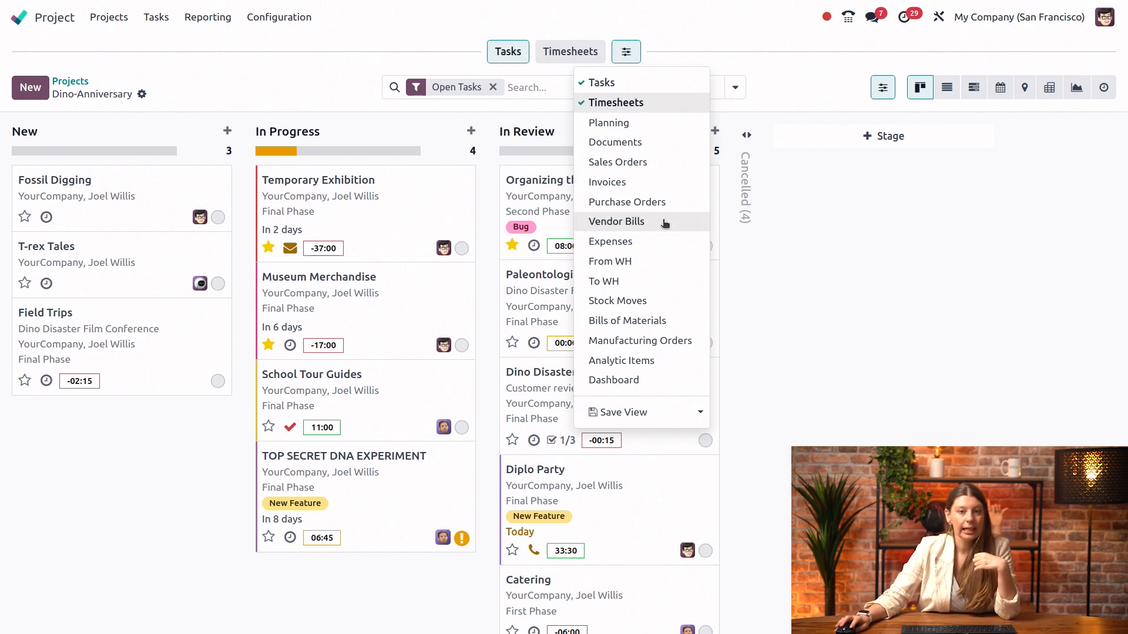
left_click(611, 241)
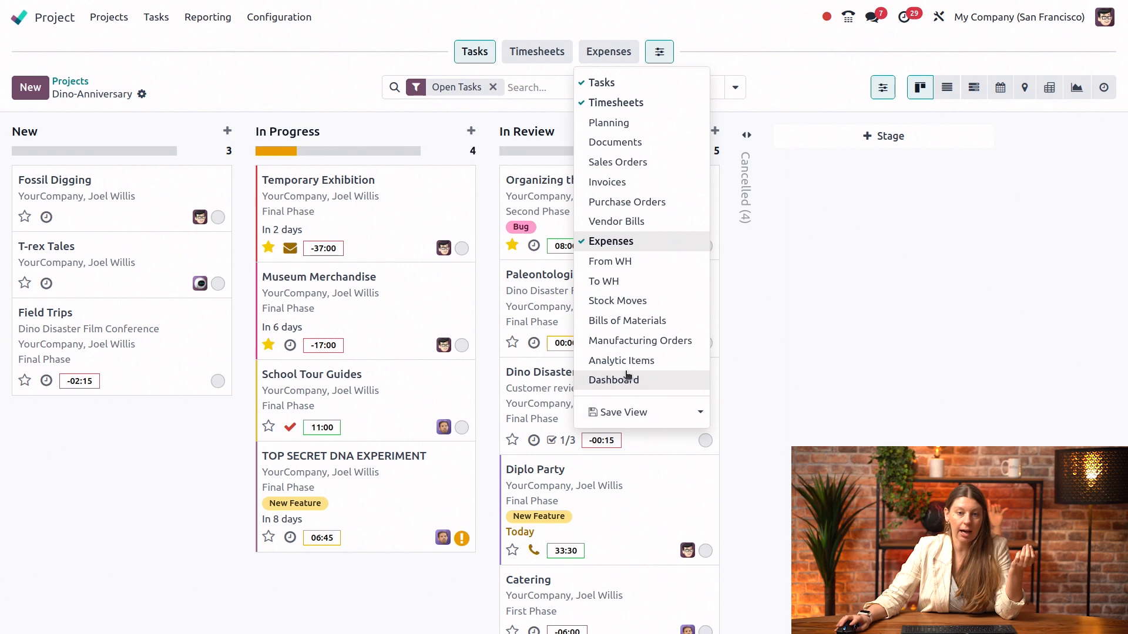
mouse_move(620, 361)
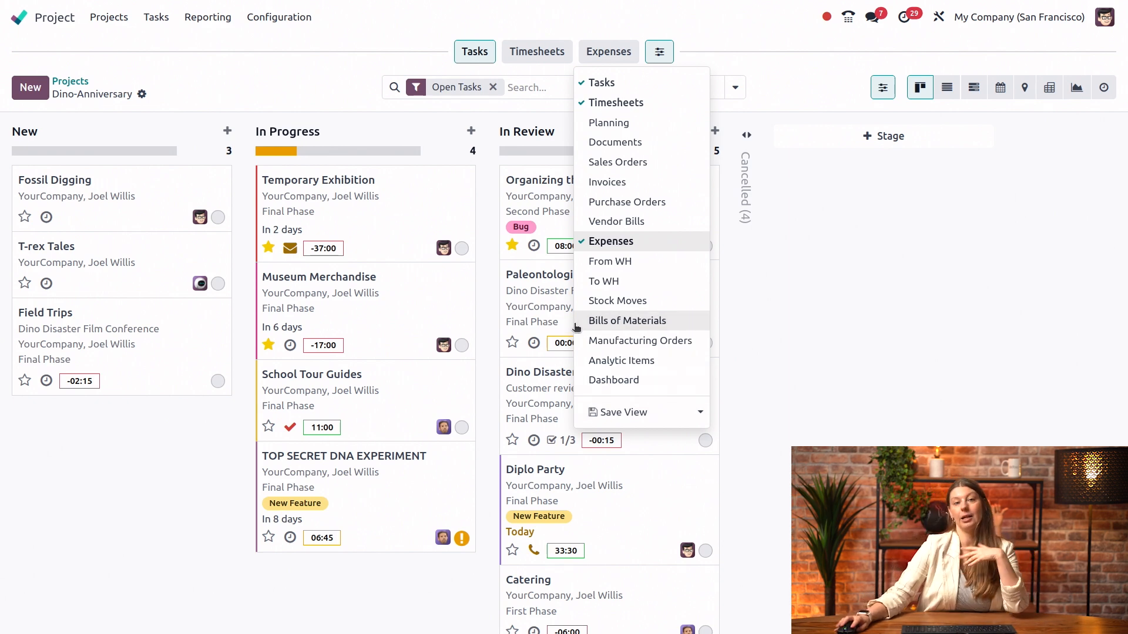
mouse_move(613, 379)
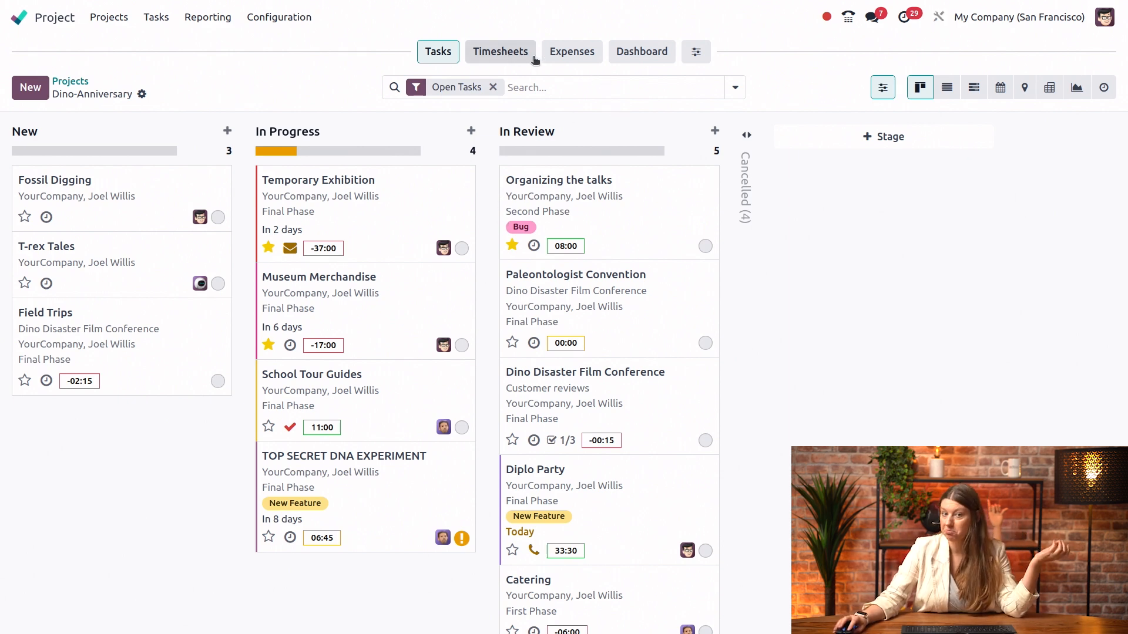
- Check the new Timesheets and Dashboard tabs, returning to the project's timesheets
left_click(500, 50)
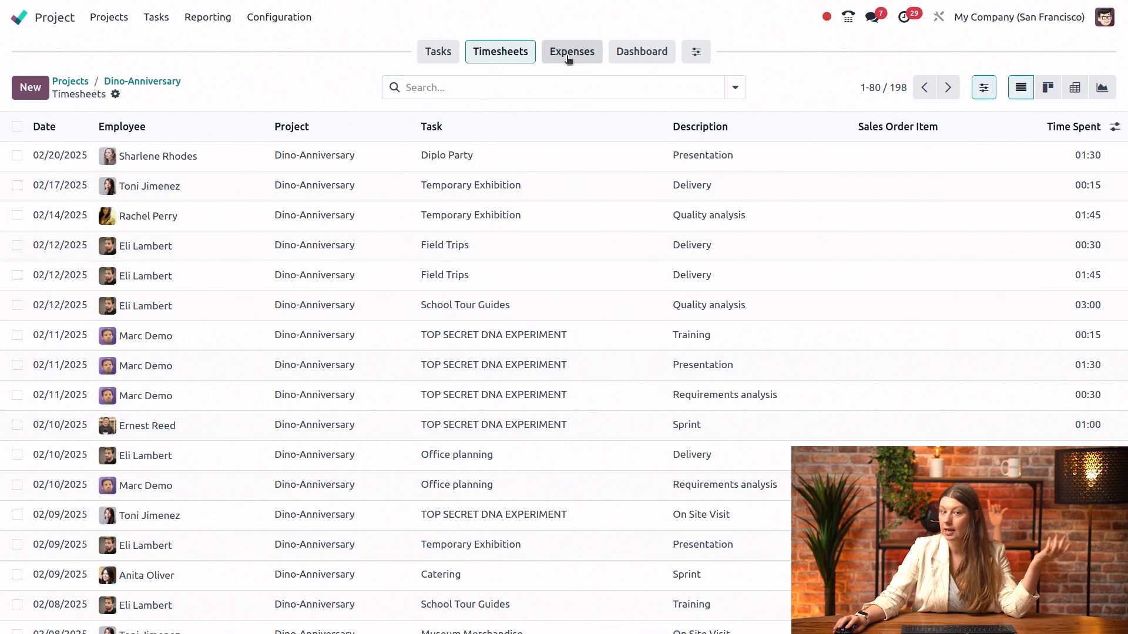
left_click(640, 50)
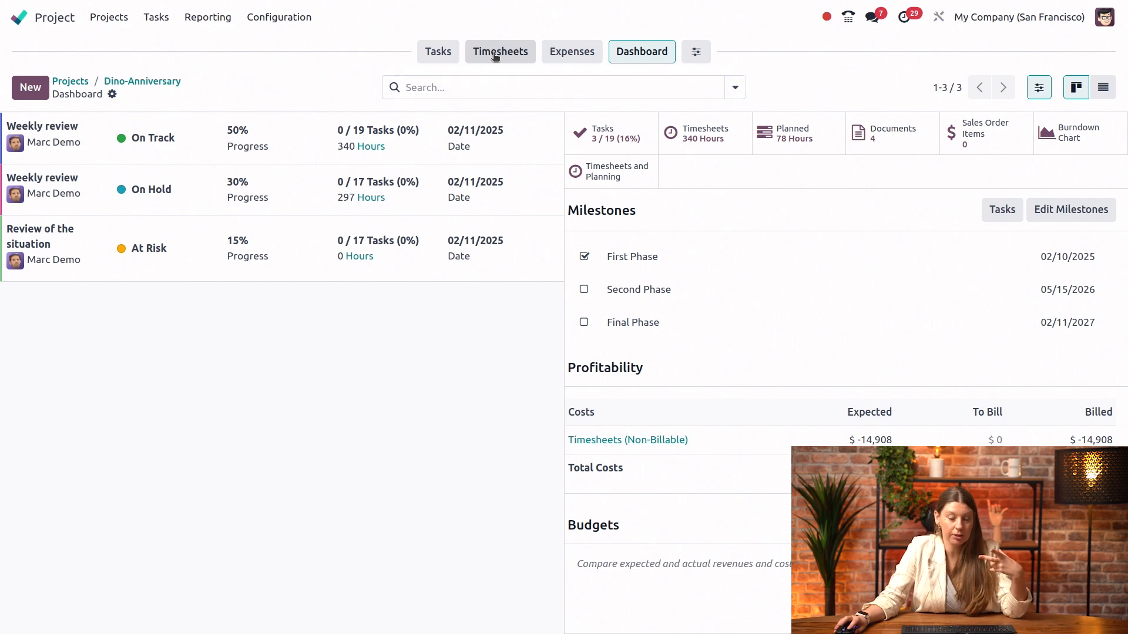
left_click(500, 50)
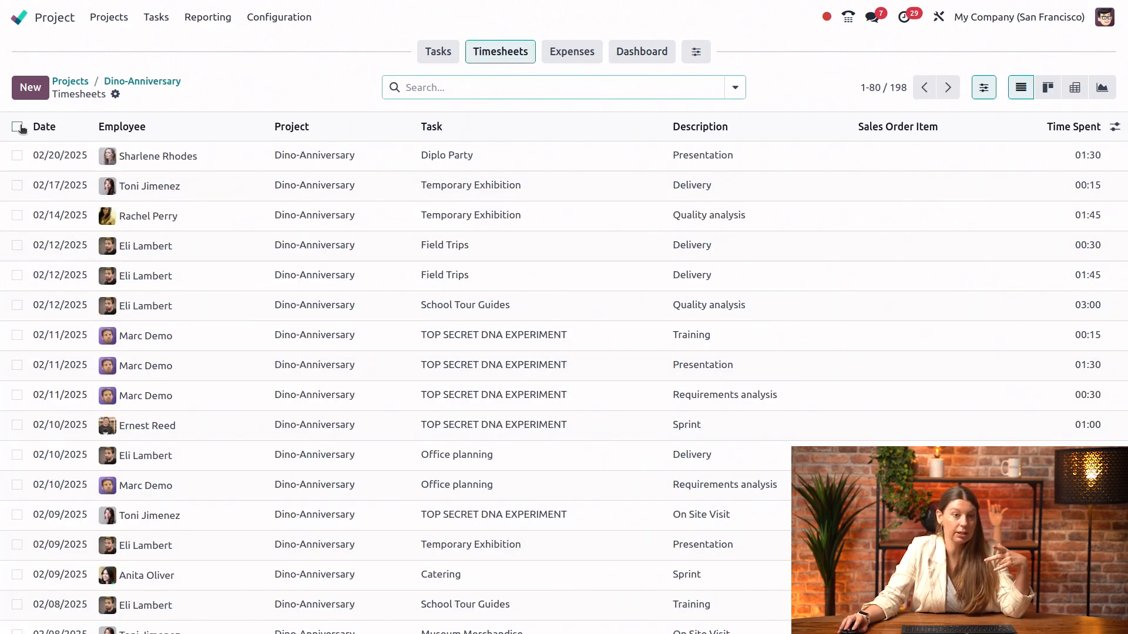
- Change the Diplo Party timesheet entry's time spent from 01:30 to 02:00 and save
left_click(17, 127)
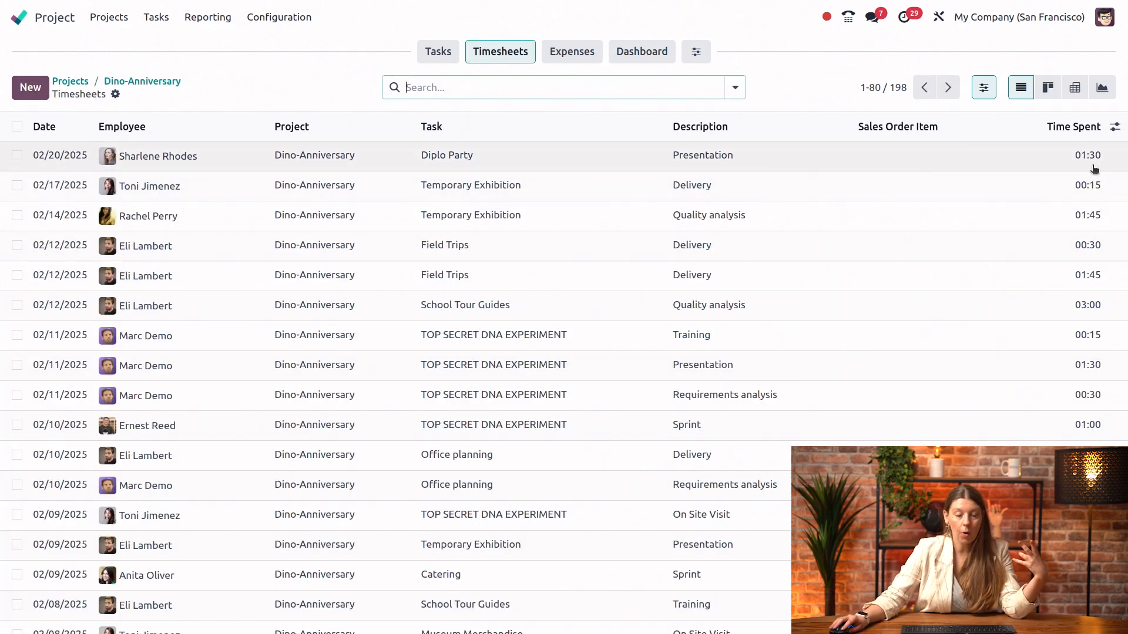
left_click(1087, 155)
type("2:00")
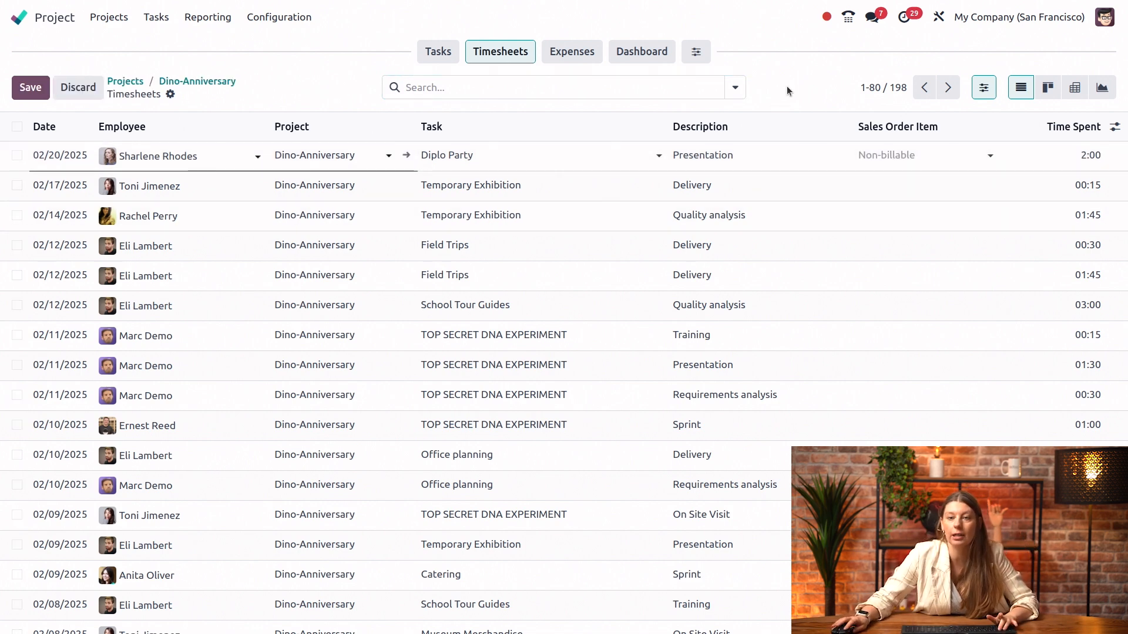
left_click(31, 87)
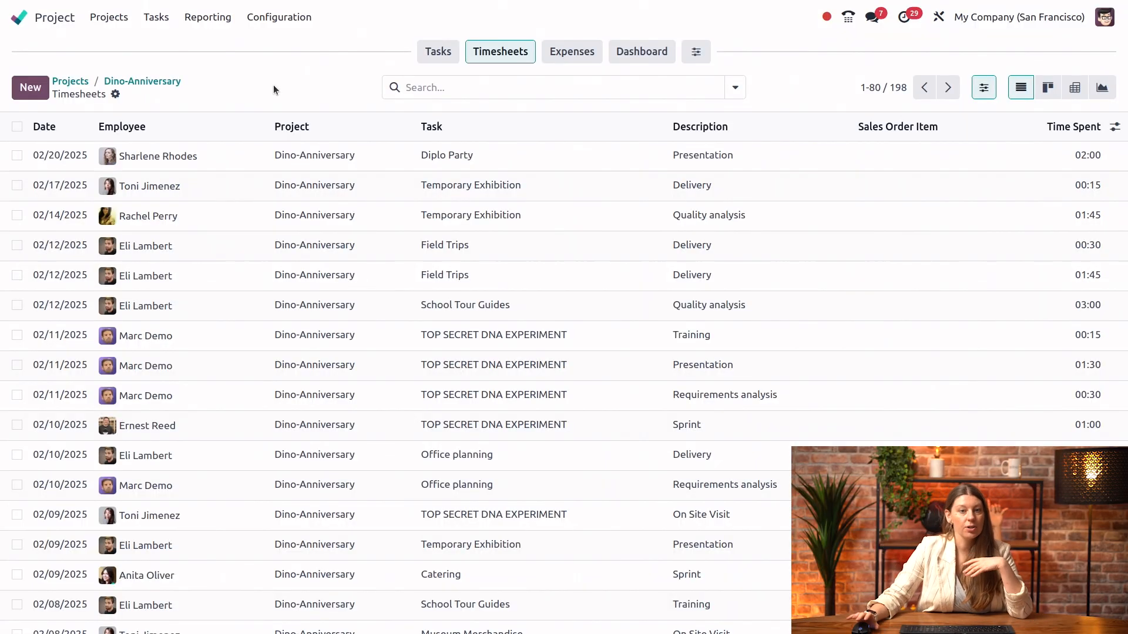
mouse_move(385, 186)
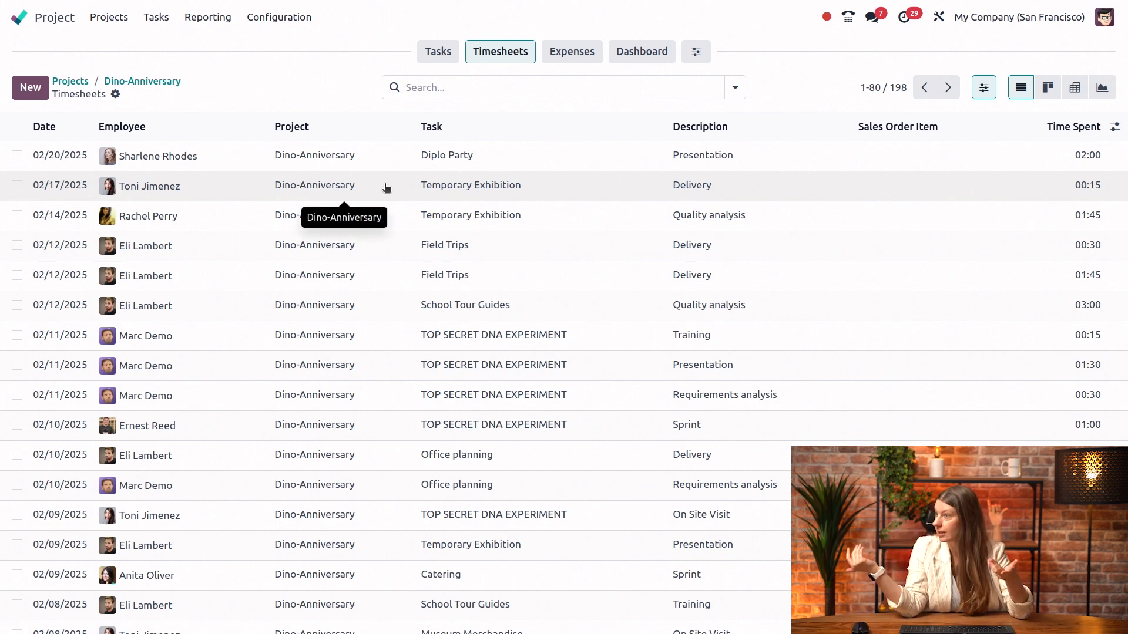
mouse_move(443, 101)
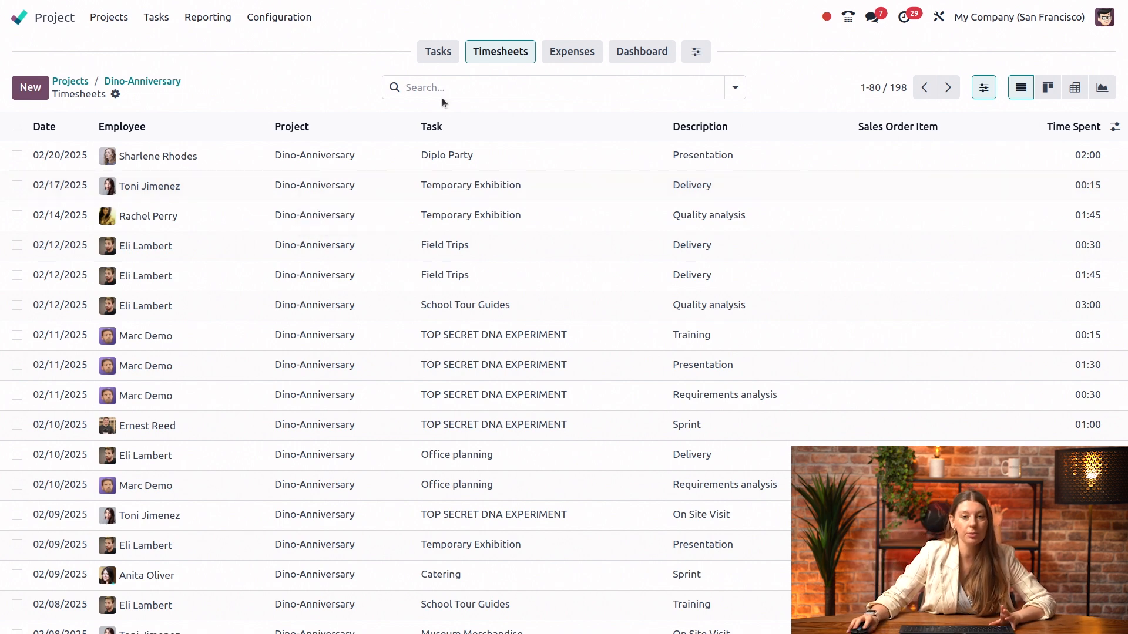
- Filter the Dino-Anniversary timesheets to validated entries only (157 records)
left_click(734, 87)
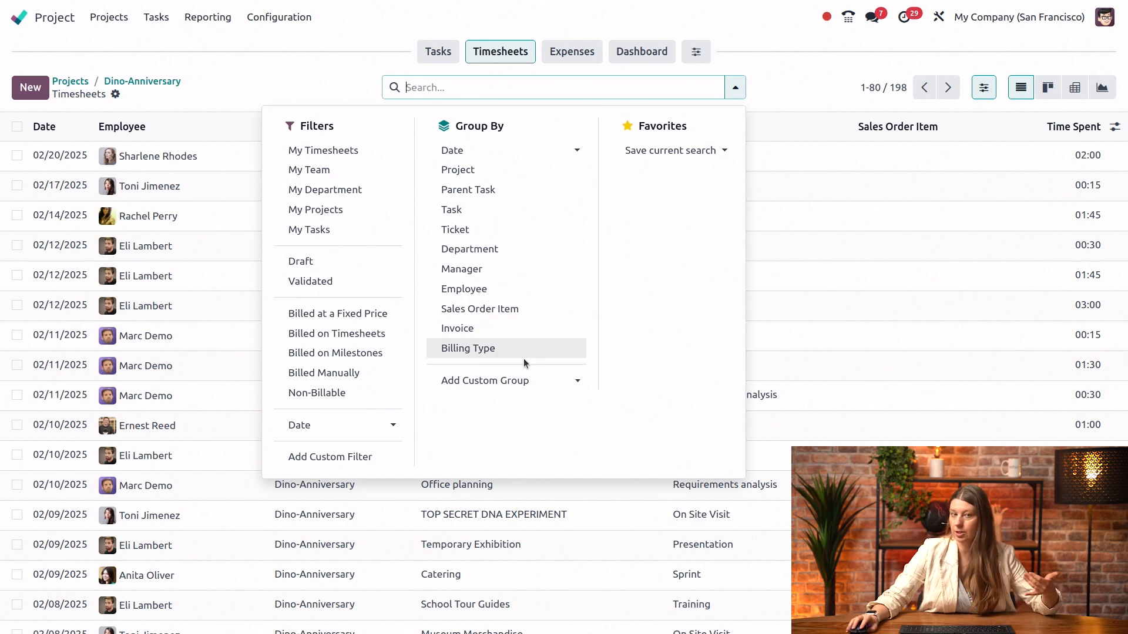
mouse_move(310, 281)
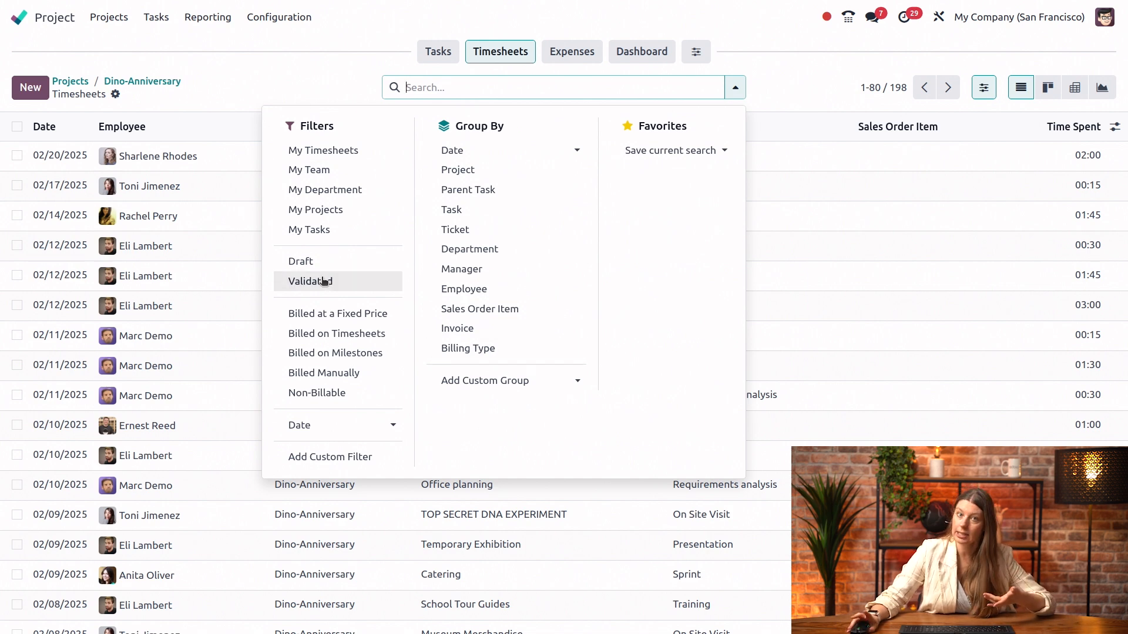
left_click(311, 280)
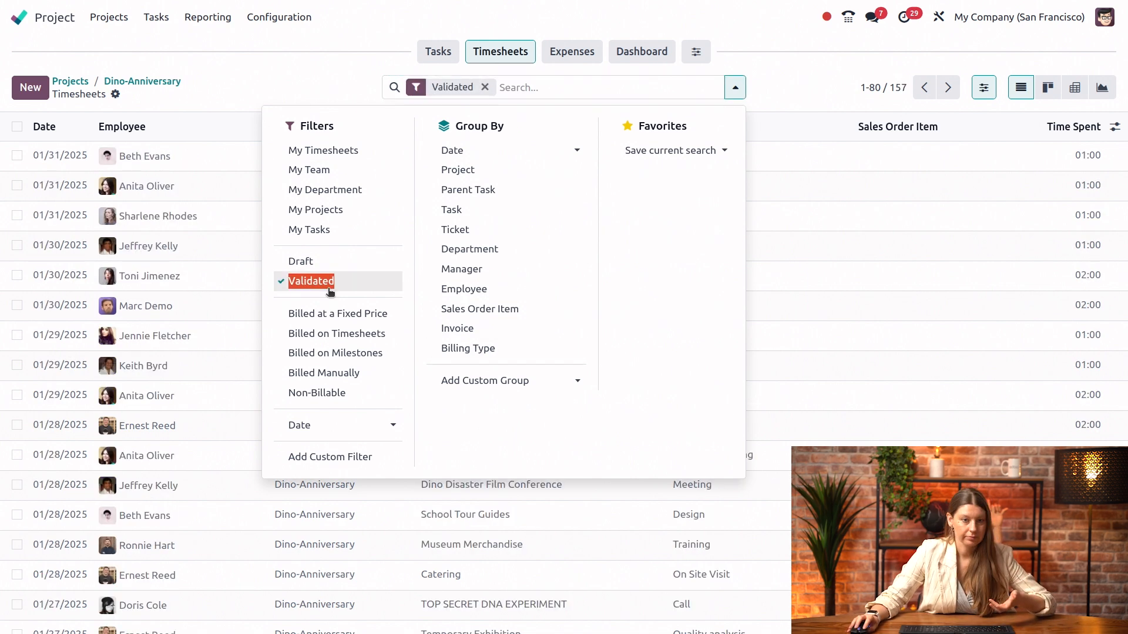
left_click(734, 87)
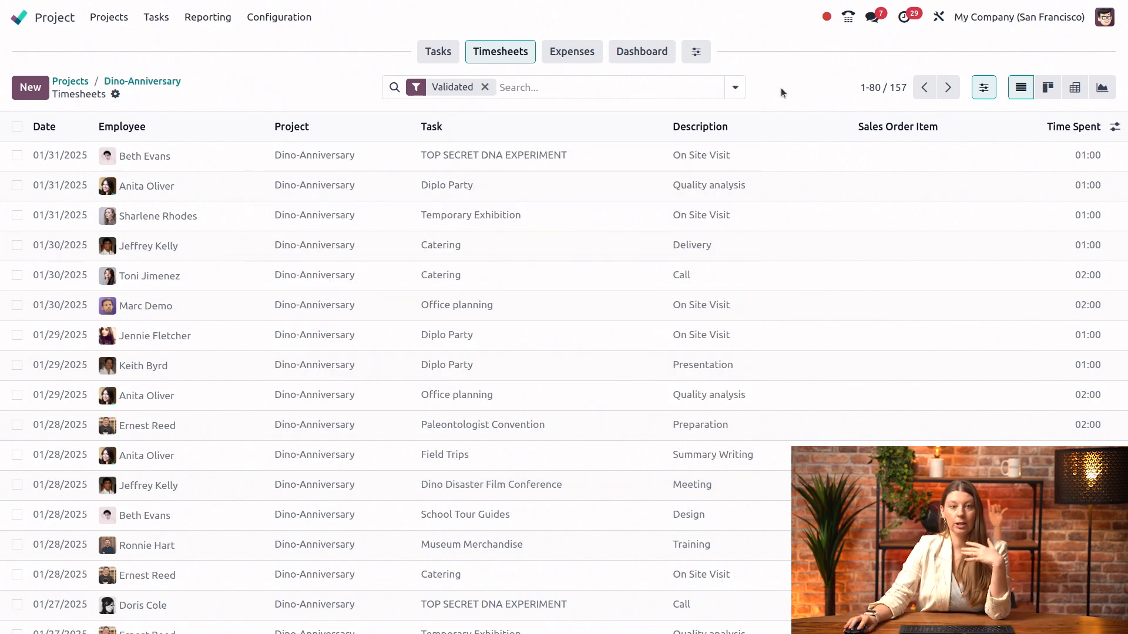
left_click(696, 51)
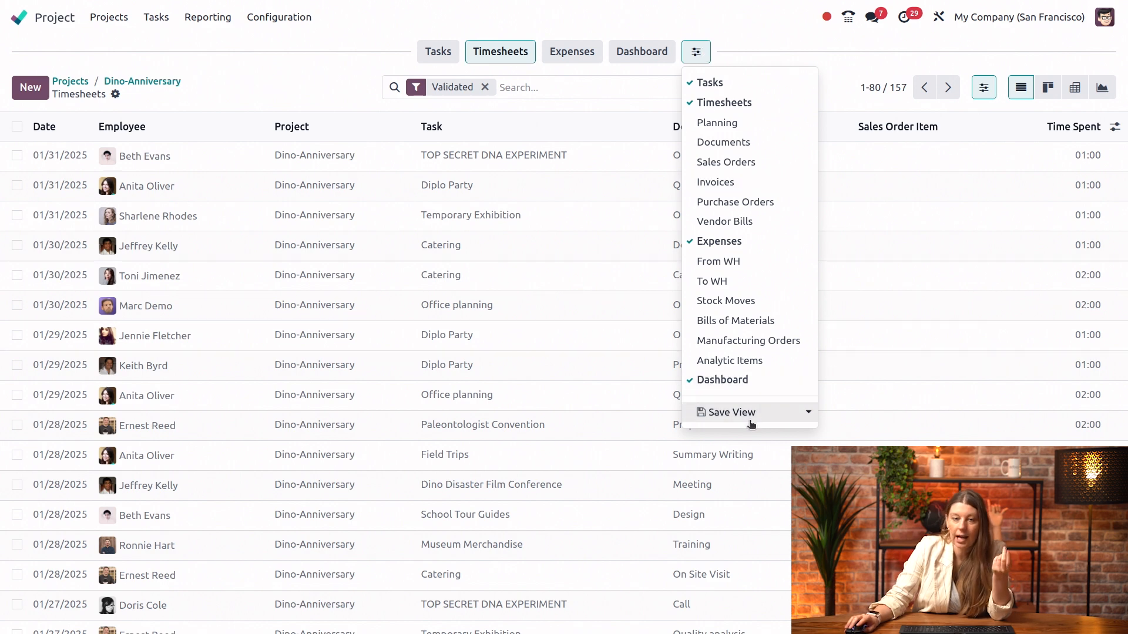
- Save the current view as a shared 'Validated Timesheets' tab
left_click(729, 412)
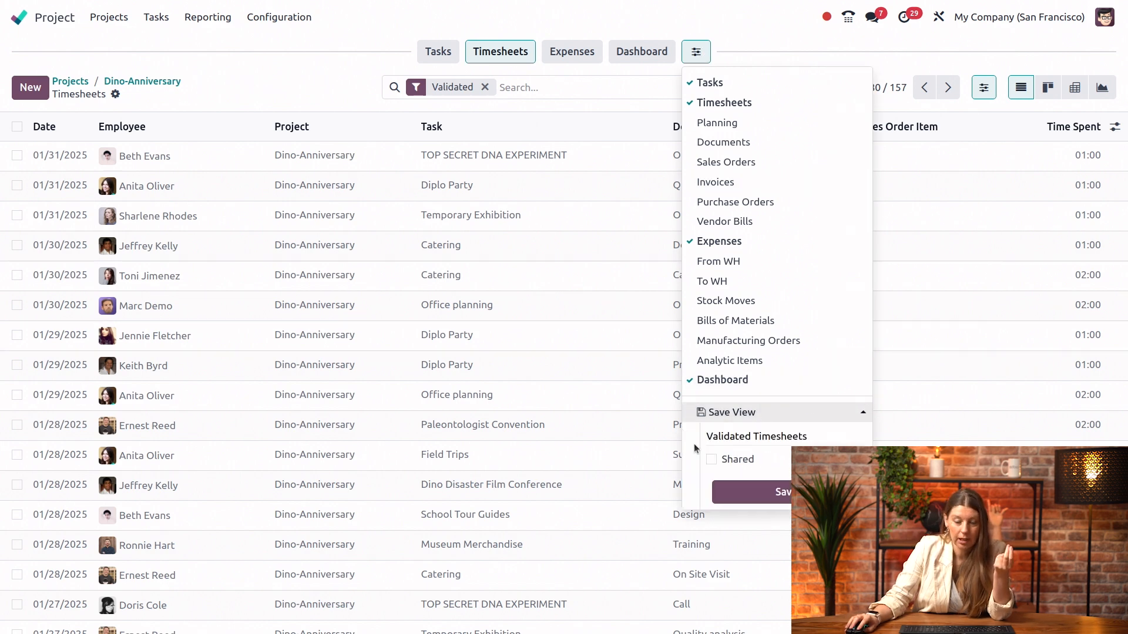
double_click(729, 437)
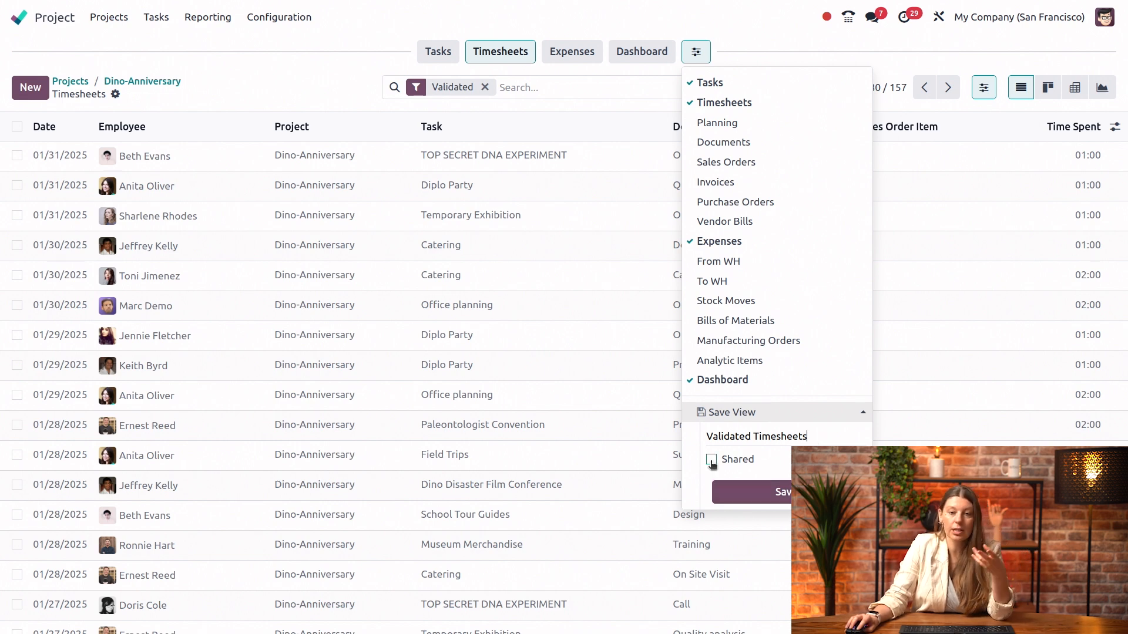
left_click(710, 460)
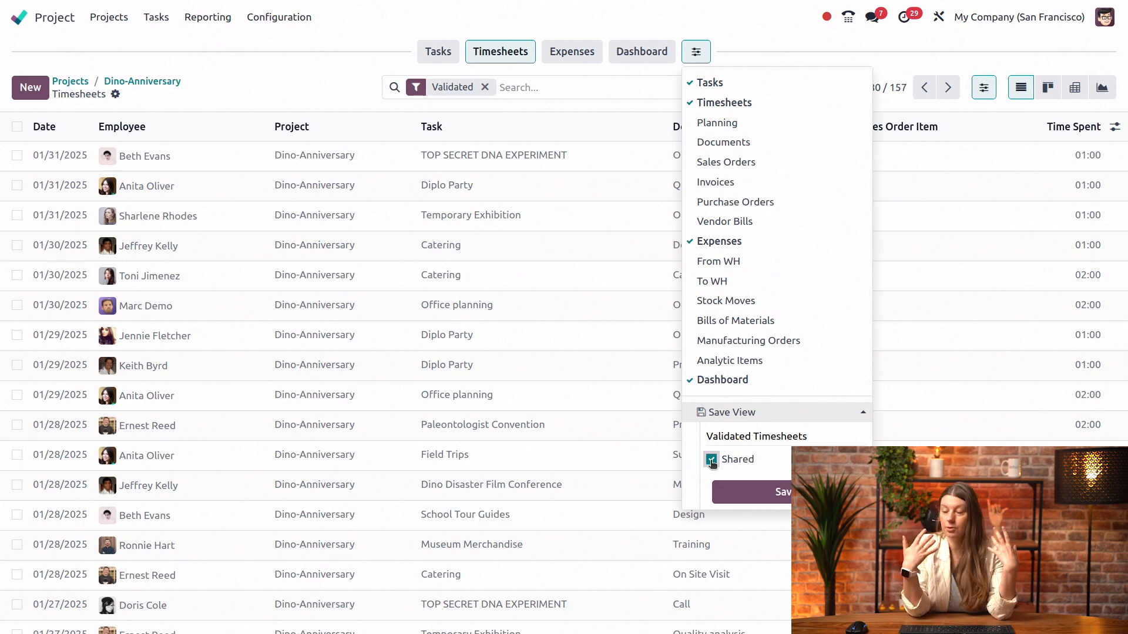
left_click(711, 459)
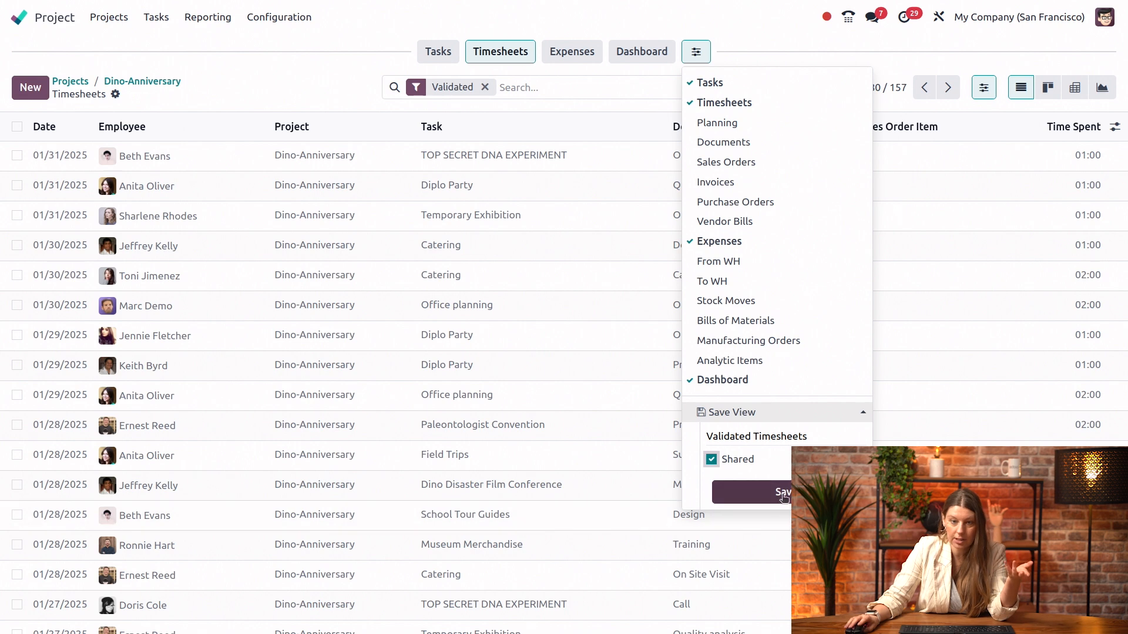
left_click(751, 492)
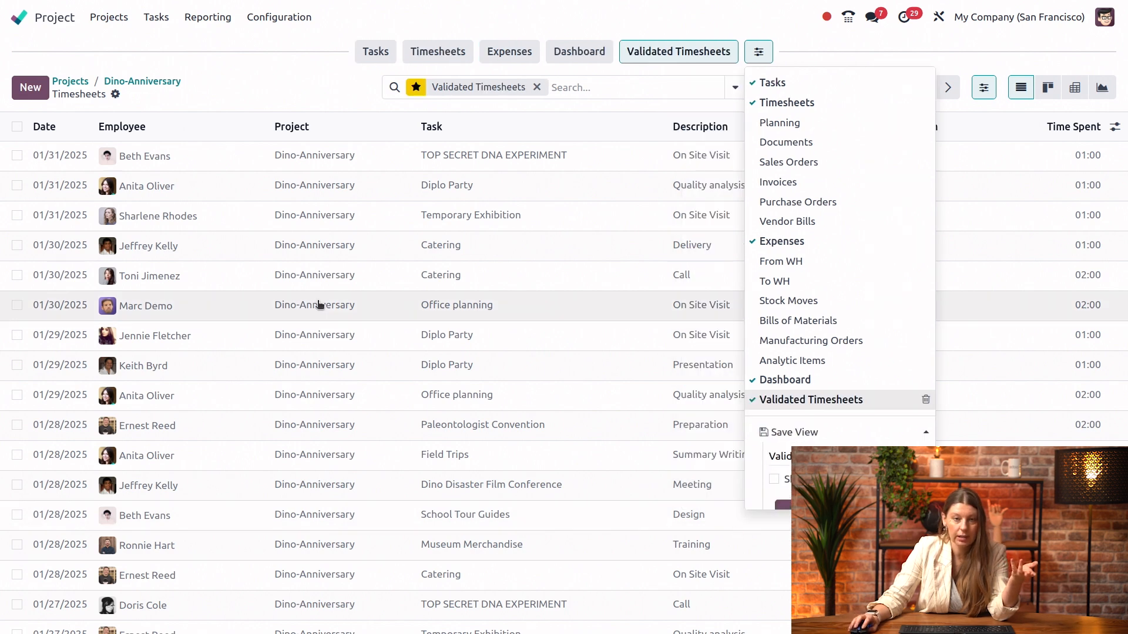
- Return to all timesheets, then load the saved Validated Timesheets view with its 157 entries
left_click(758, 51)
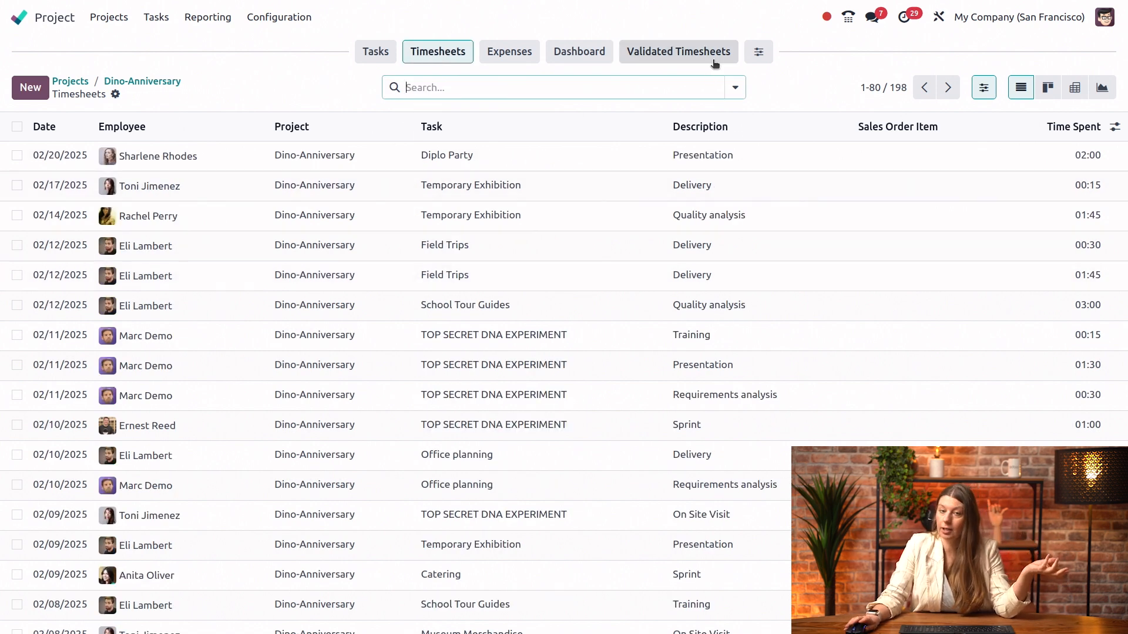
left_click(677, 50)
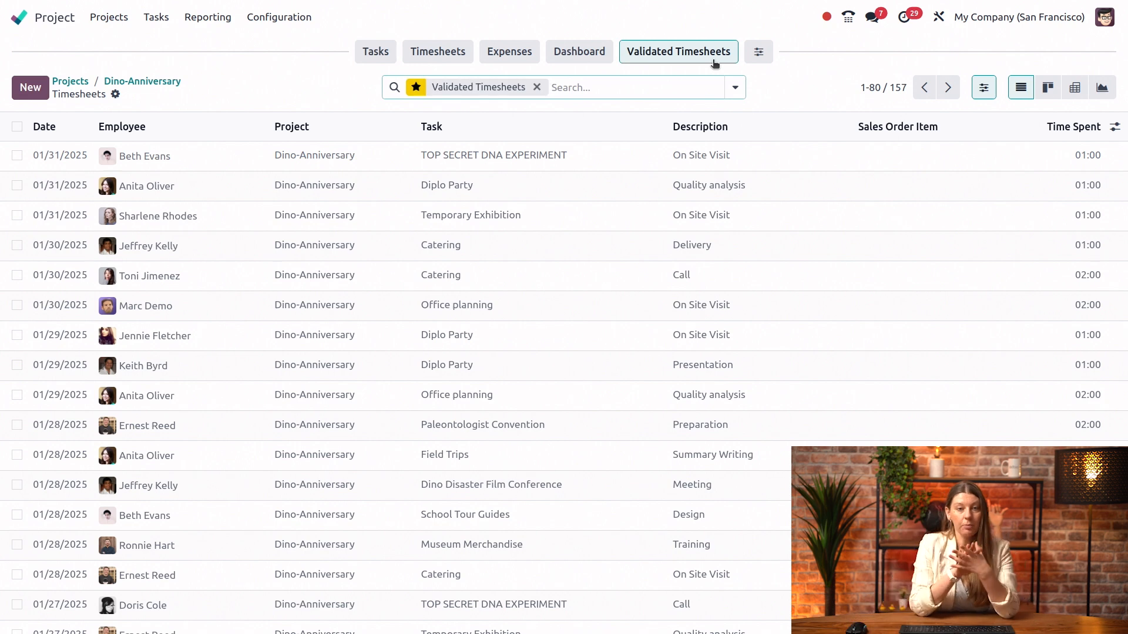